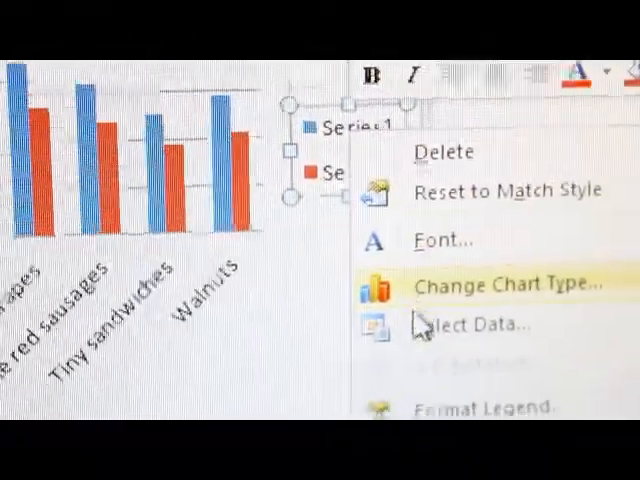
Step: Rename the chart's first data series from Series1 to 2017 via Select Data
left_click(470, 324)
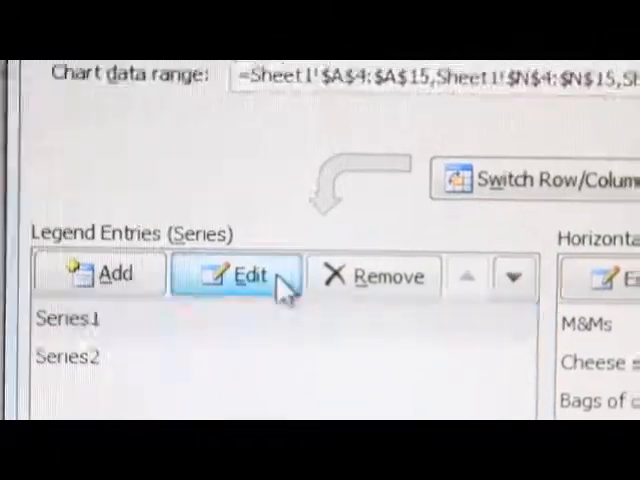
left_click(228, 276)
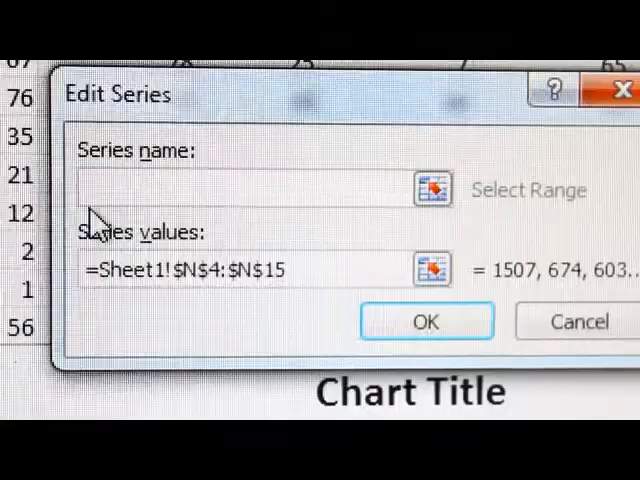
type("20")
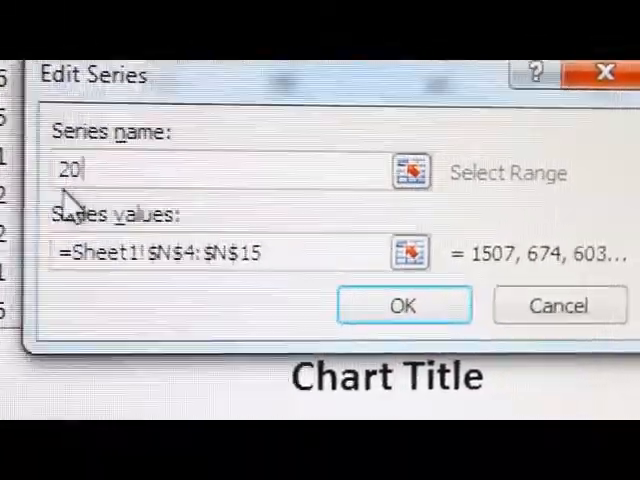
type("17")
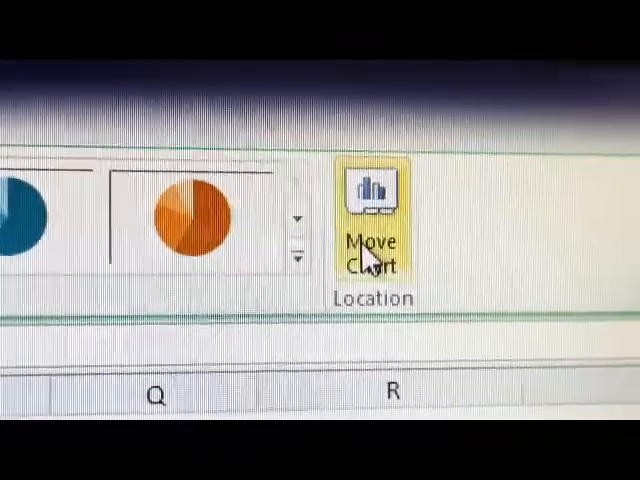
Step: Move the column chart to a new sheet named 'column graph'
left_click(372, 210)
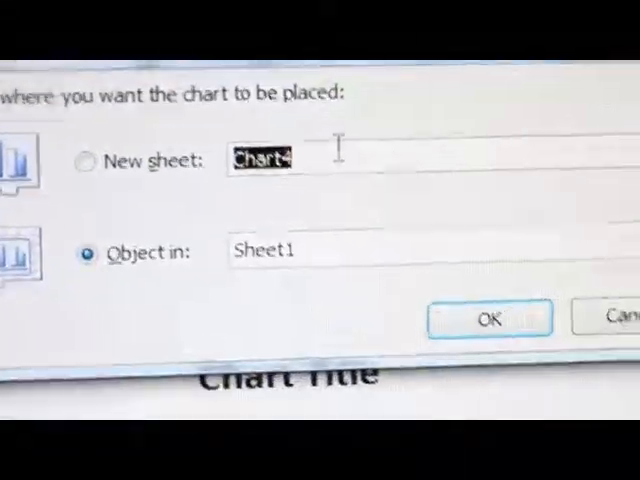
type("column g")
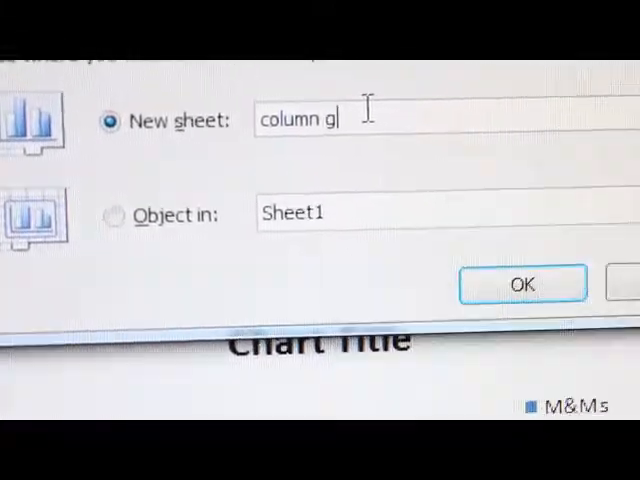
type("raph")
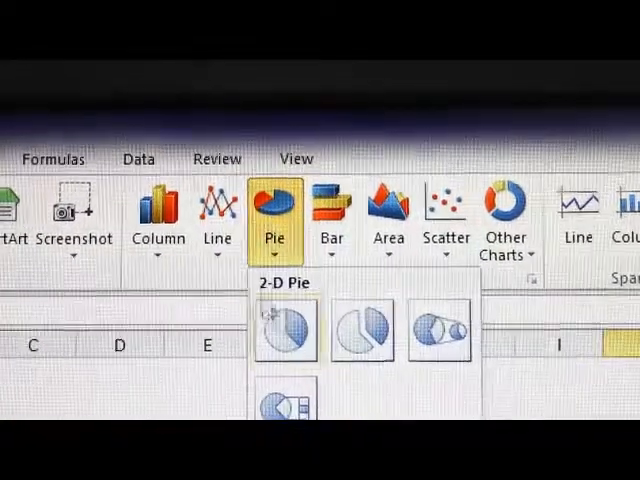
Step: Insert a plain 2-D pie chart of the snack consumption data
left_click(284, 330)
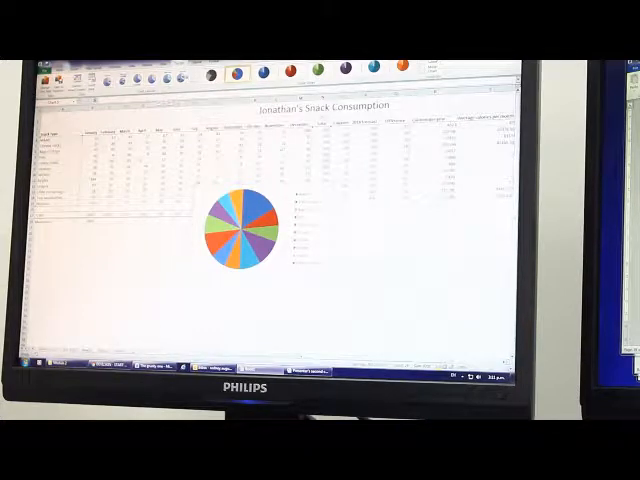